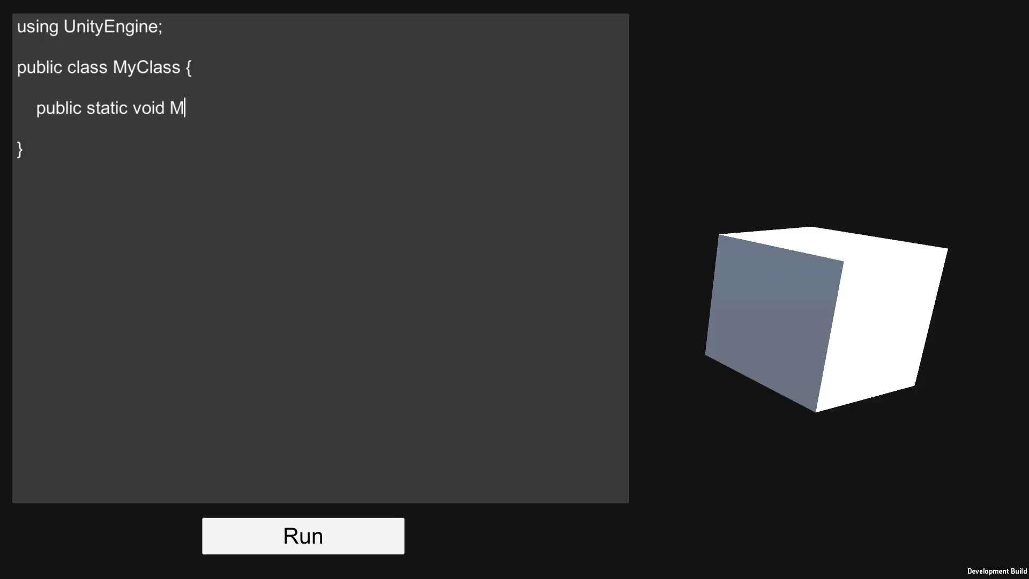
- Finish MyMethod, then rerun it to recolour and move the cube and spawn sphere batches
type("ethod() {")
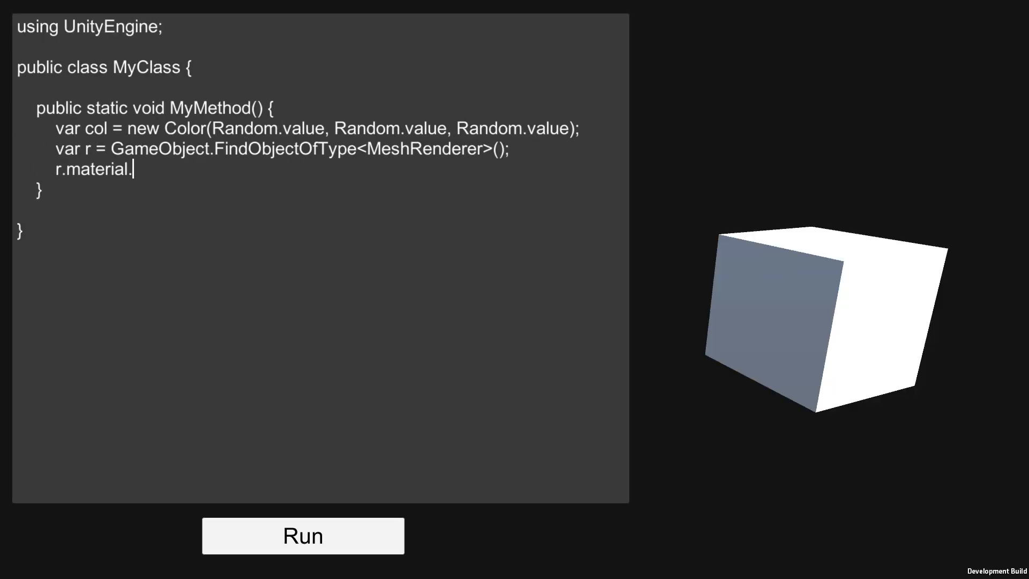
left_click(302, 535)
type("r.transform.position = Random.")
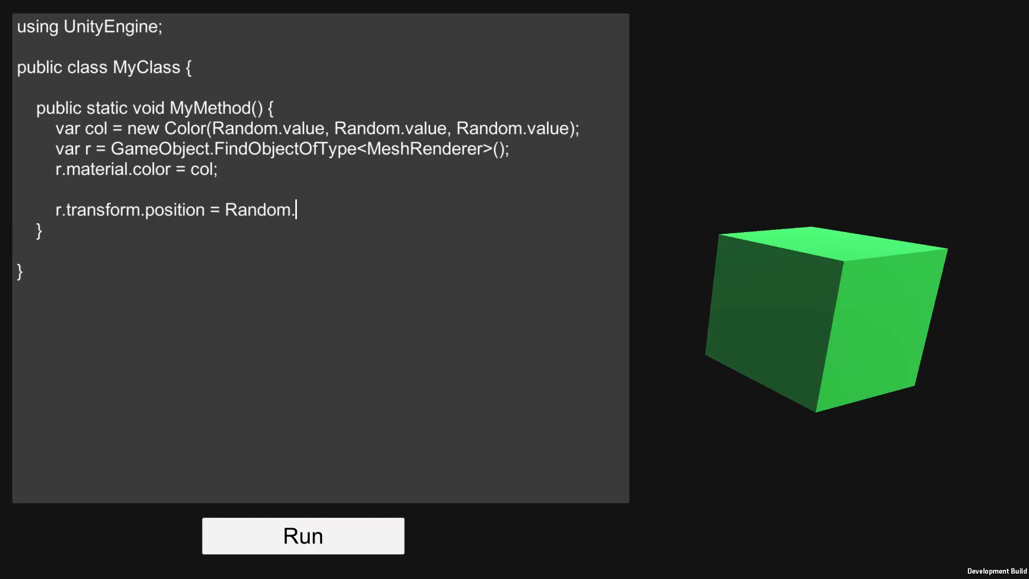
left_click(302, 536)
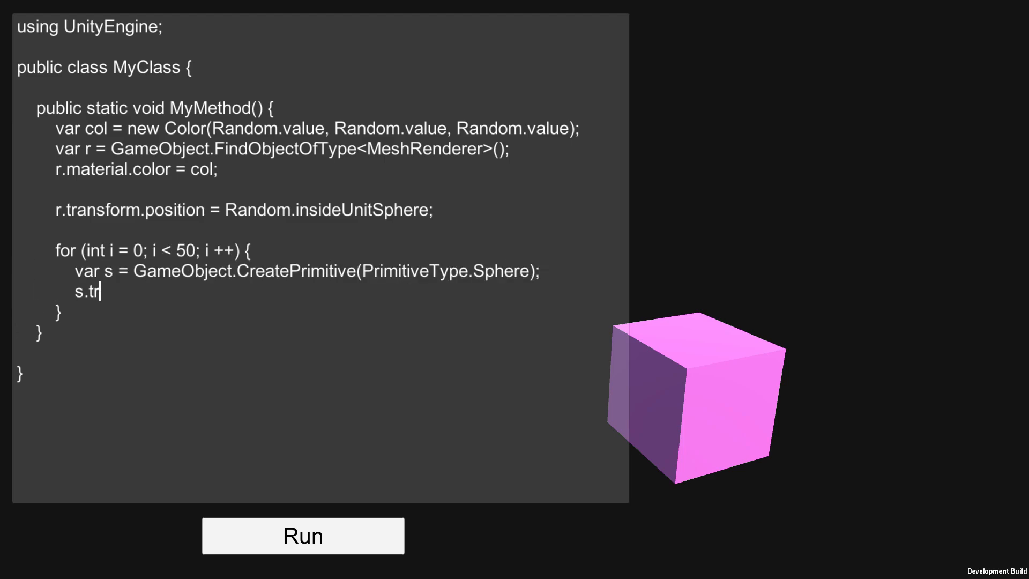
left_click(302, 536)
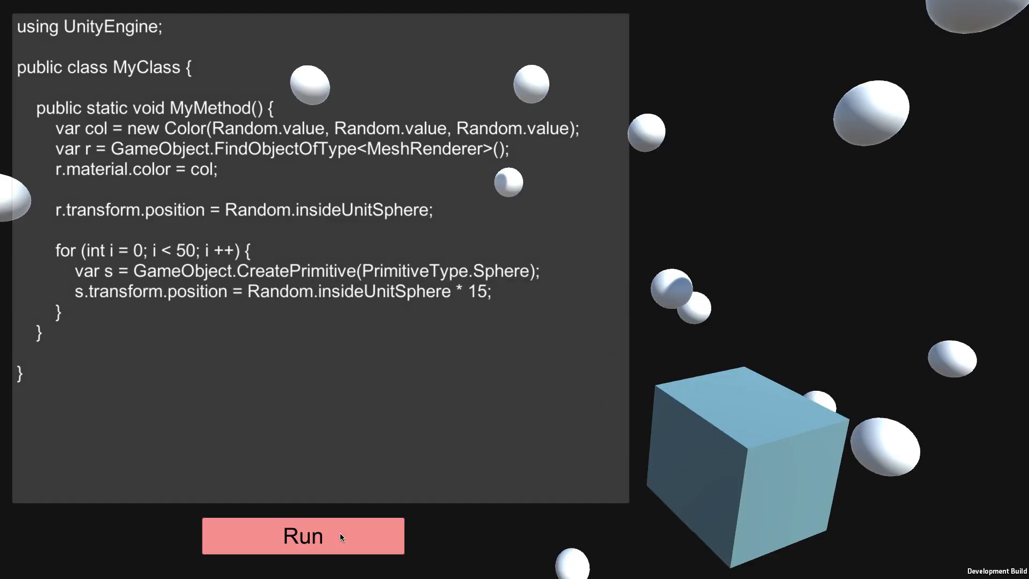
left_click(301, 536)
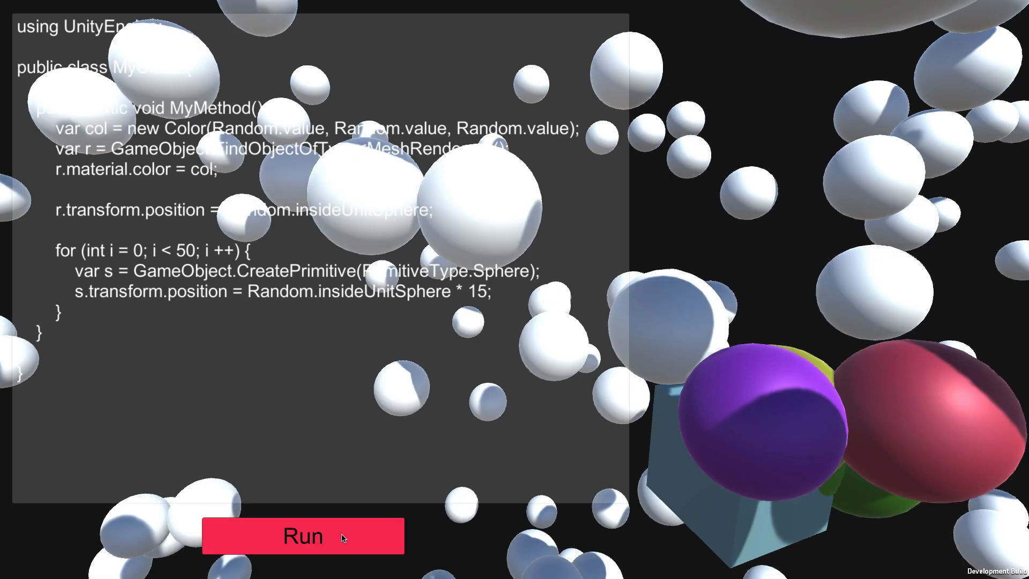
left_click(302, 535)
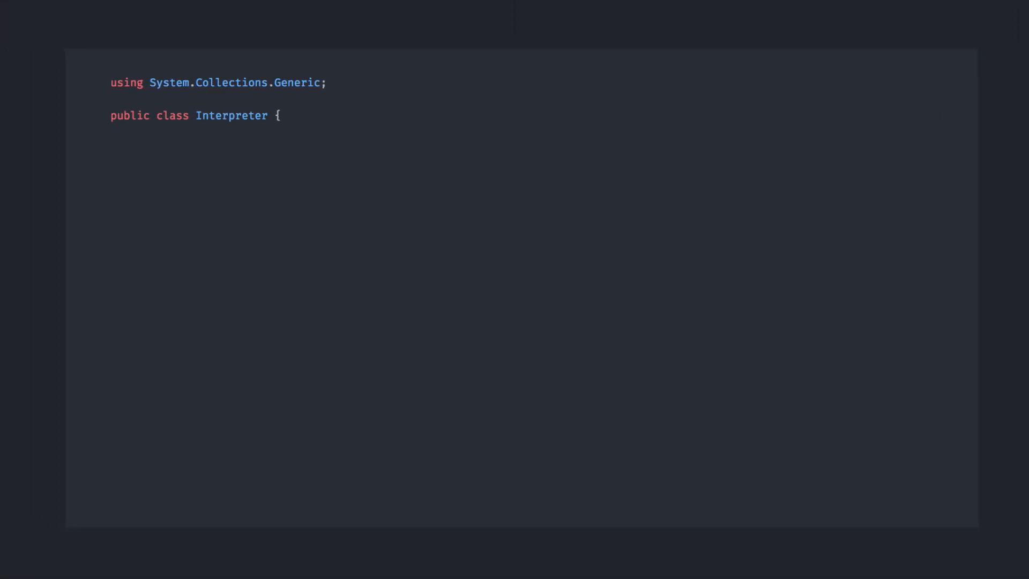
- Declare a Dictionary<string, float> variables field in the interpreter class
type("Dictionary<string, float> variables;")
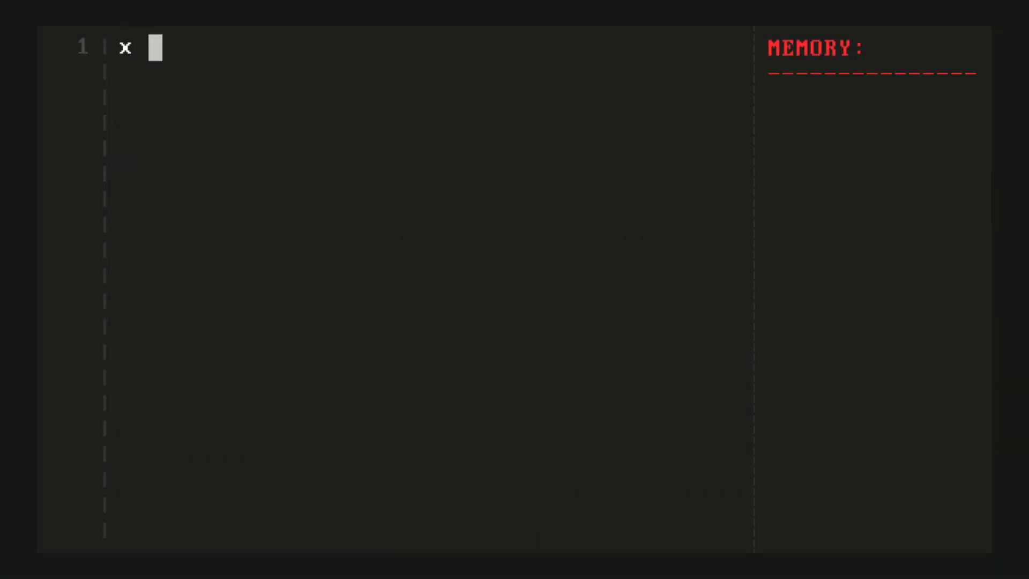
- Type '= 5' in the retro editor while reworking line 1 to setAim(intruderPos)
type("= 5")
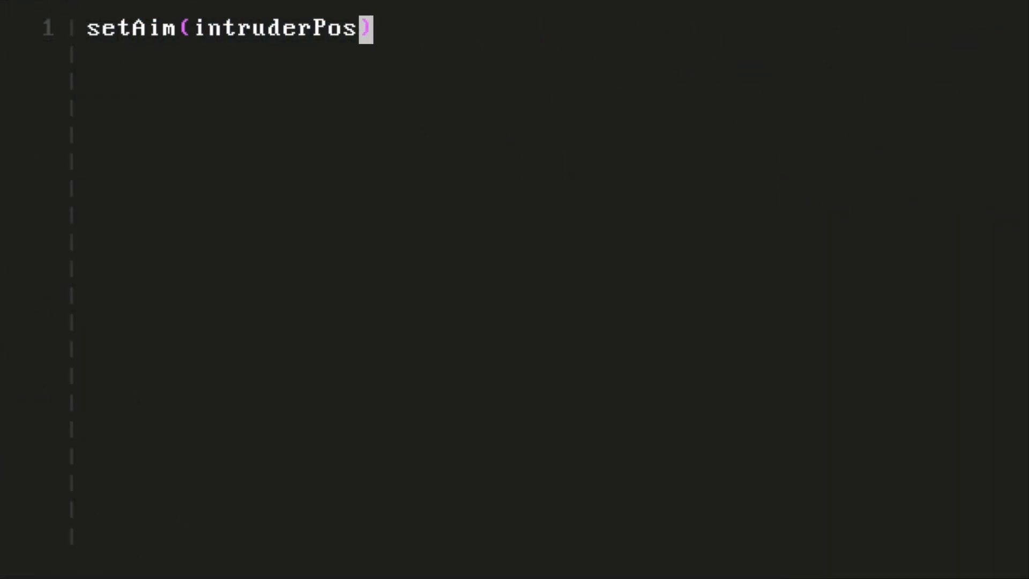
- Type '-3, 3' while writing the aimX = 0, aimY = 0 and closestSqrDst lines
type("-3, 3")
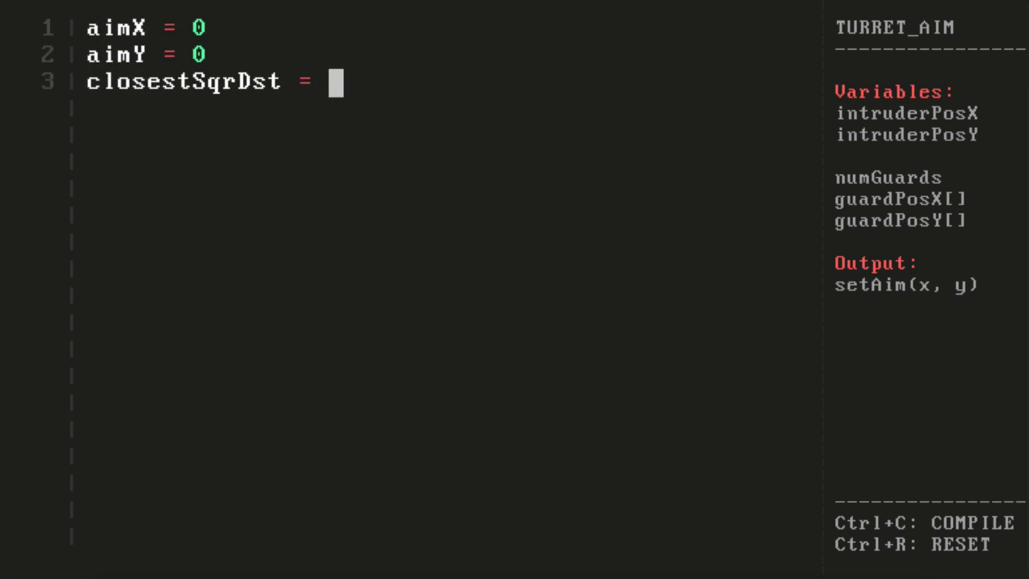
- Write the guard loop updating closestSqrDst and aimX/aimY, ending with setAim(aimX, aimY), and press Ctrl+C
type("999")
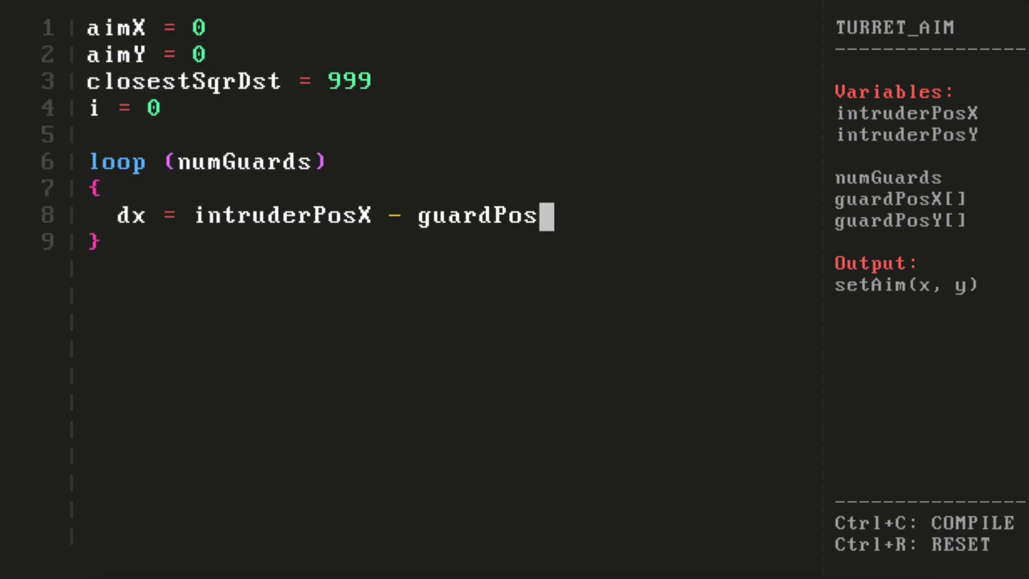
type("X[i]")
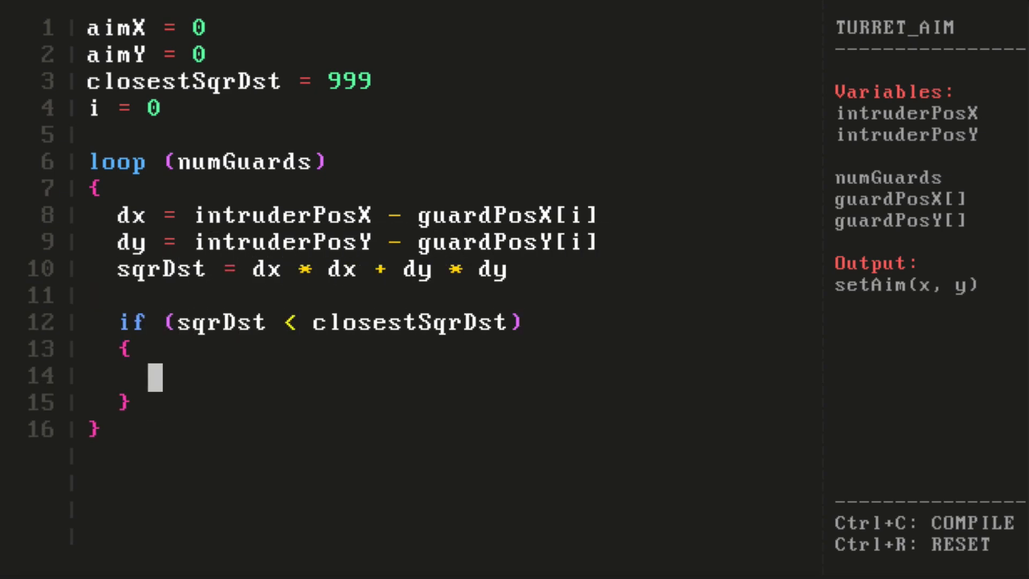
type("closestSqrDst = sqrDst")
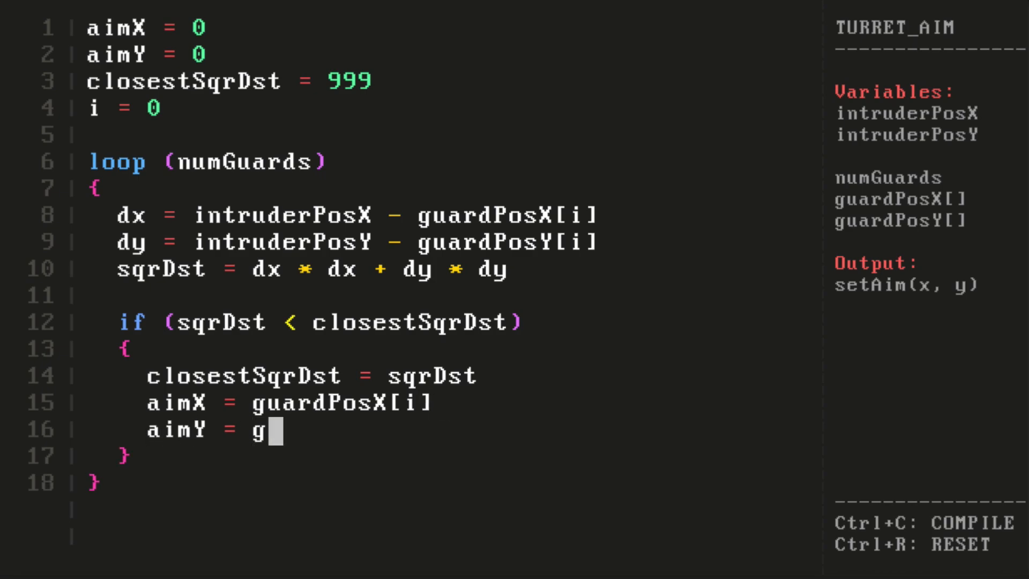
type("uardPosY[i]")
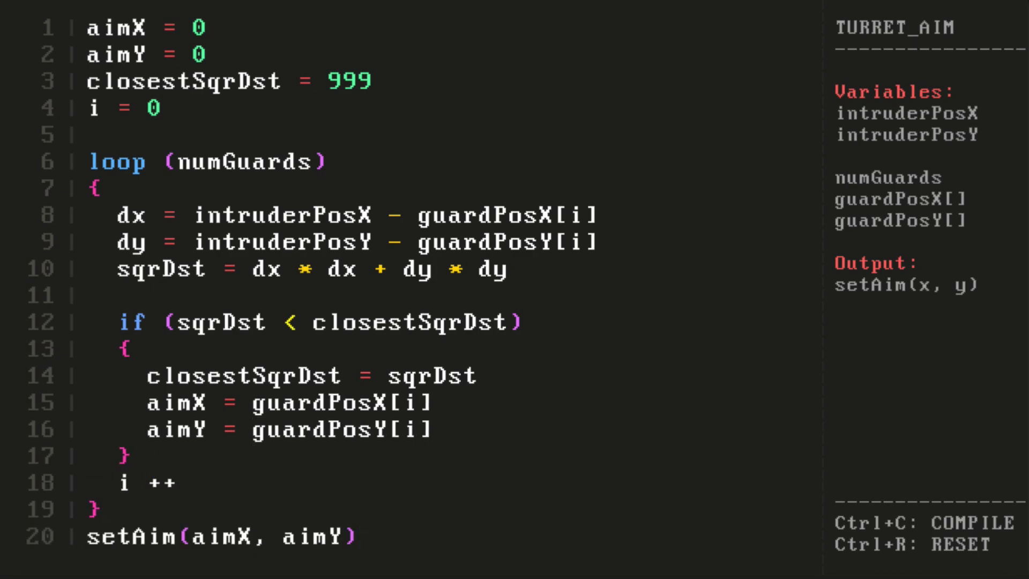
key("ctrl+c")
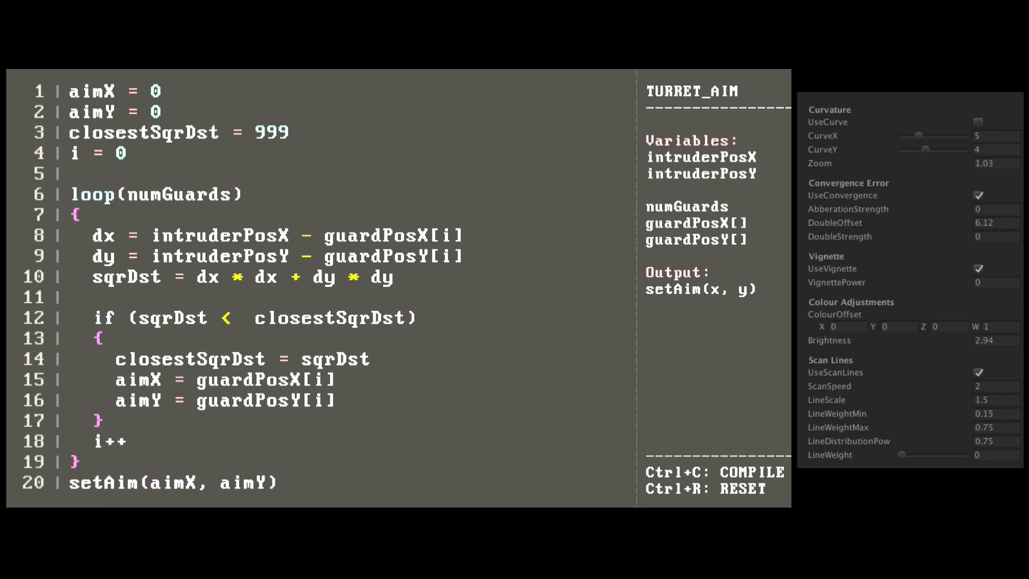
- Increase CRT LineWeight, enable UseCurve, and compile the aim script with Ctrl+C
left_click_drag(903, 454, 938, 454)
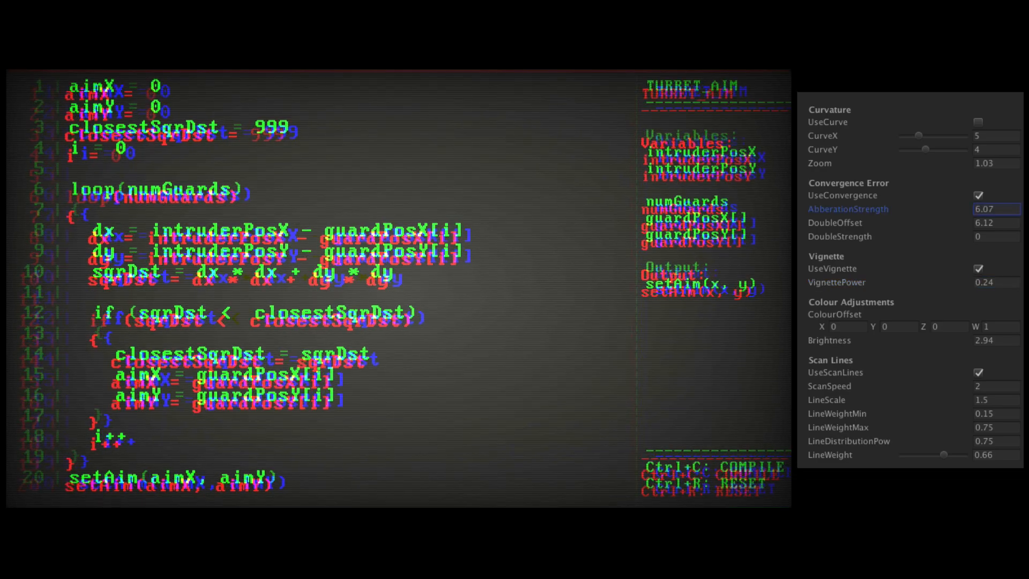
left_click(978, 126)
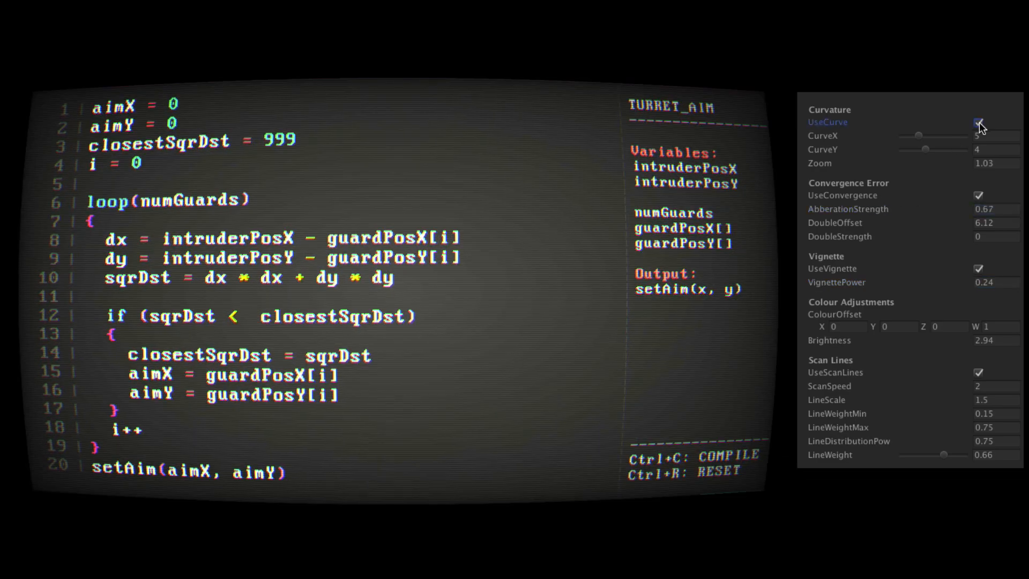
key("ctrl+c")
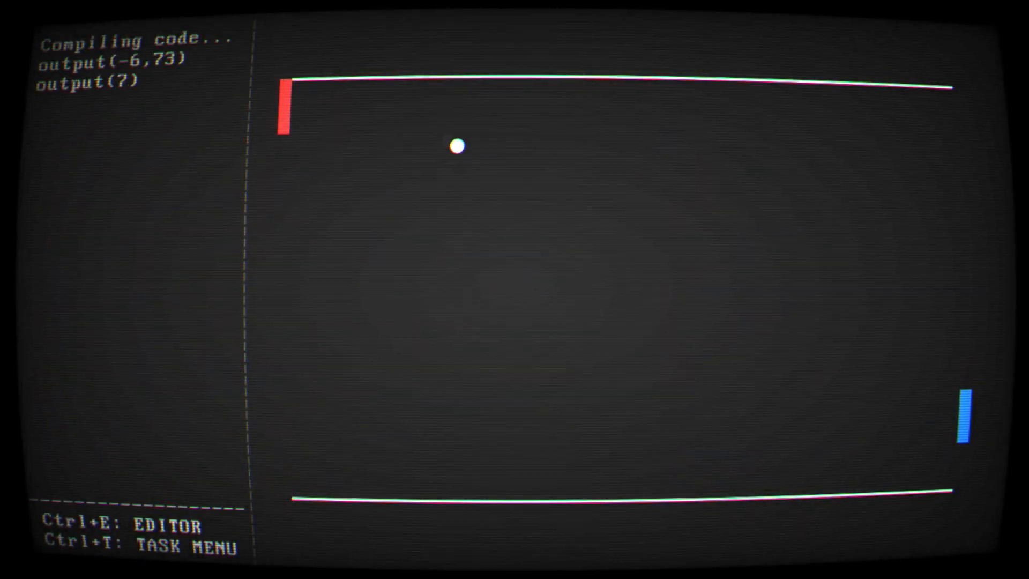